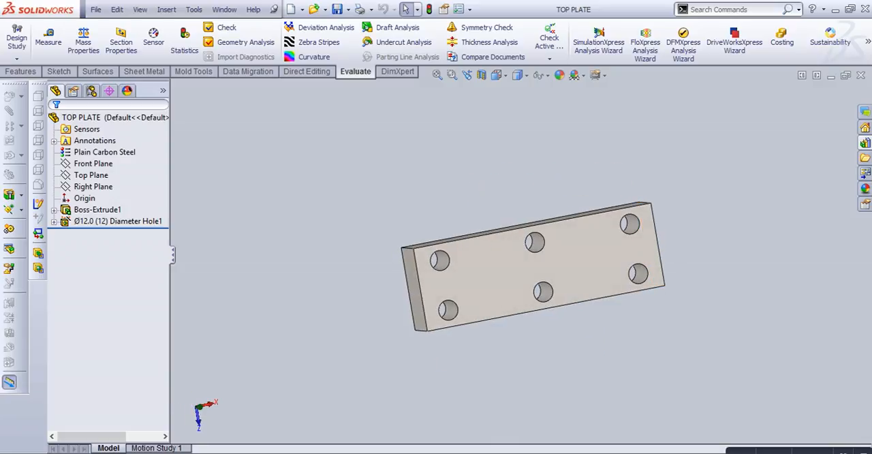
mouse_move(120, 37)
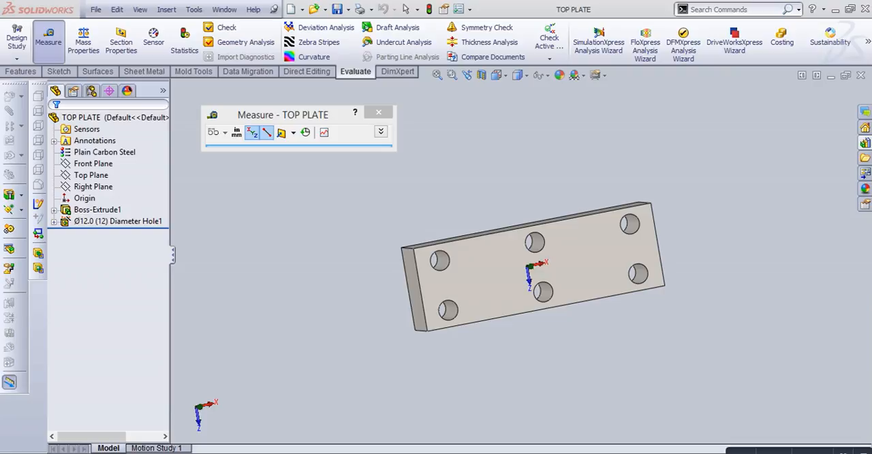
mouse_move(281, 132)
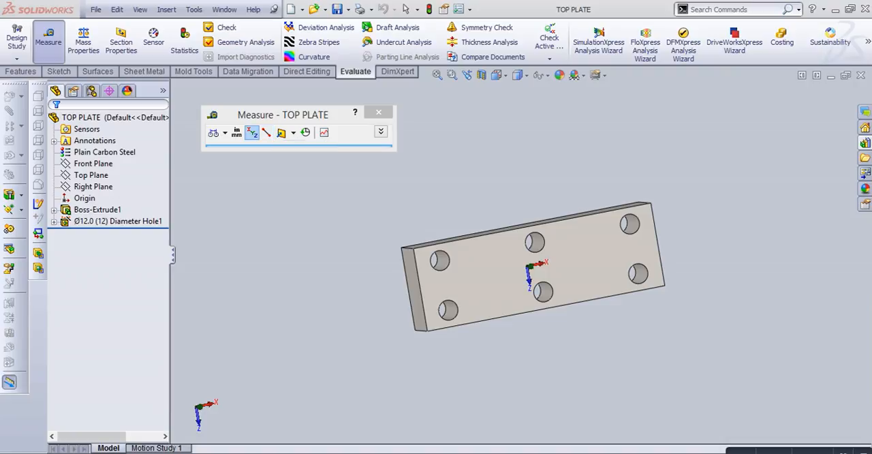
- Check the arc/circle measuring options, then bring up the Measure units and precision settings
click(214, 132)
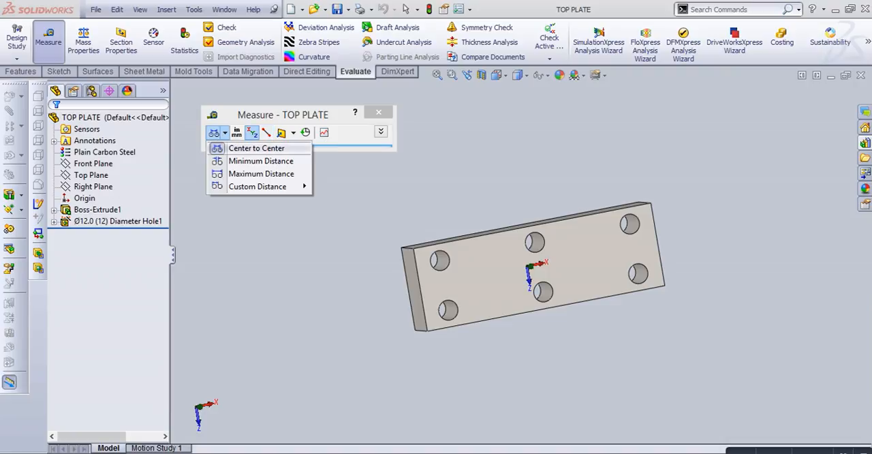
mouse_move(261, 173)
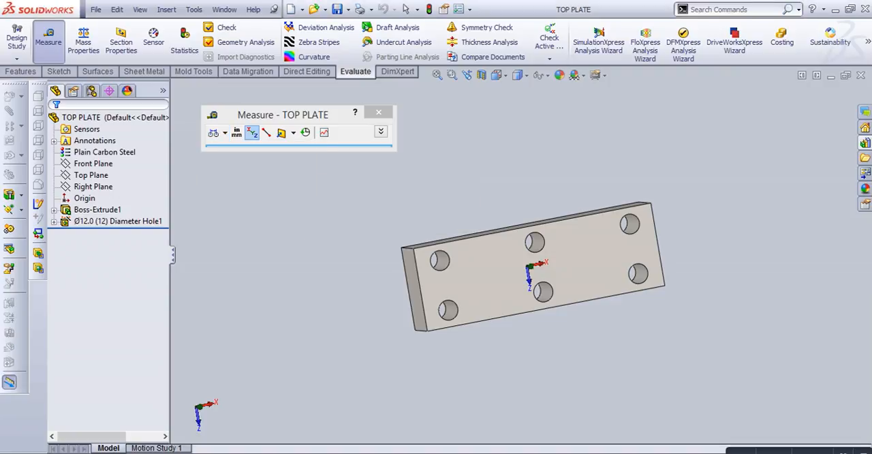
click(236, 132)
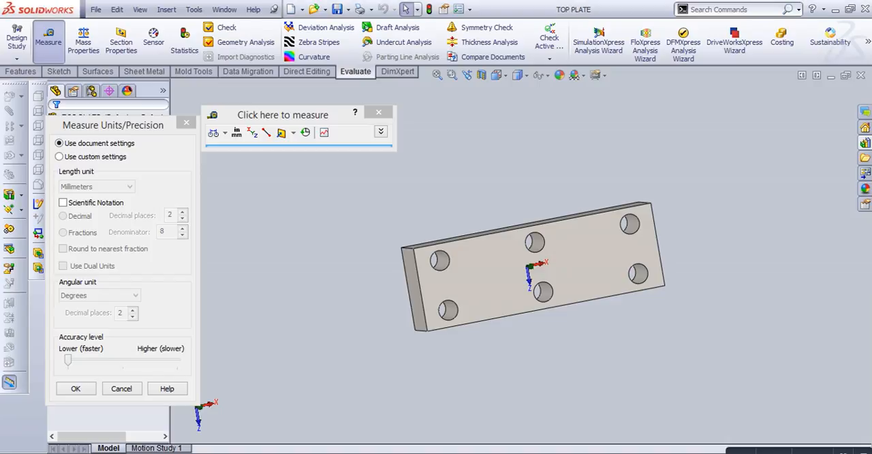
- Try custom units (millimeters, degrees), revert to document settings and confirm with OK
click(59, 156)
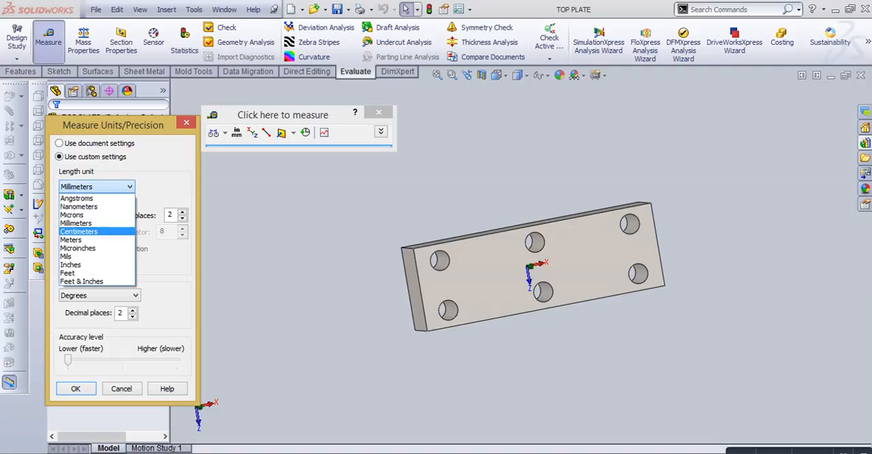
click(76, 223)
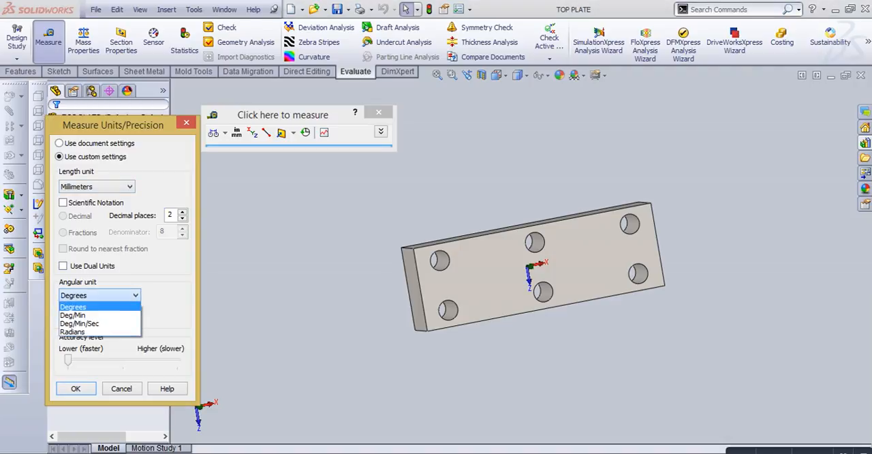
click(73, 306)
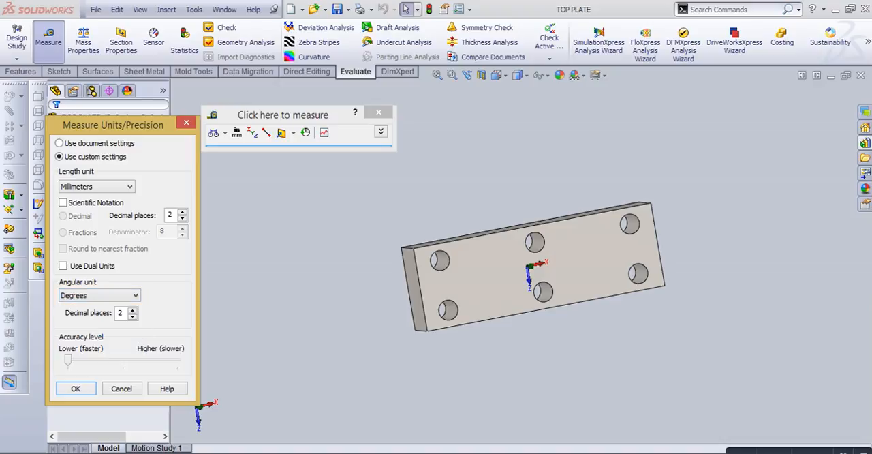
click(59, 143)
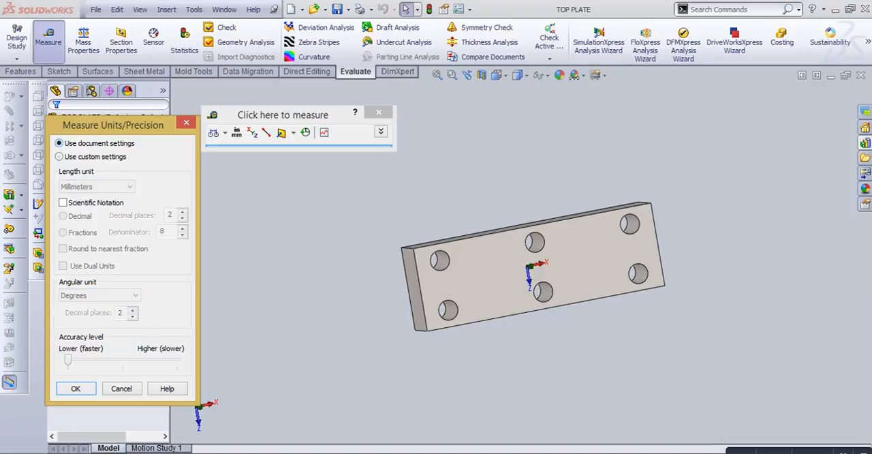
click(76, 388)
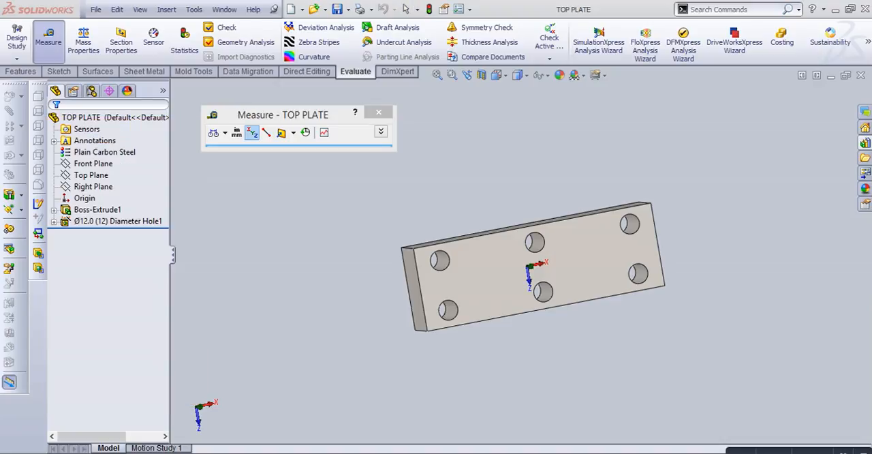
mouse_move(252, 133)
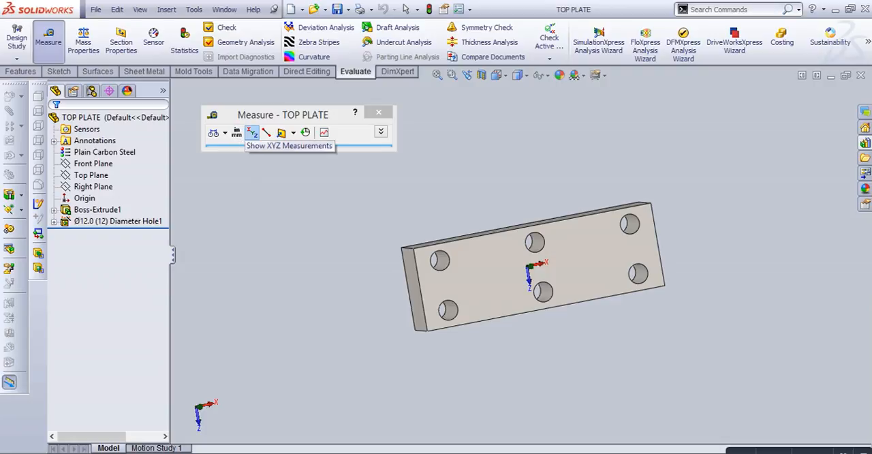
mouse_move(266, 132)
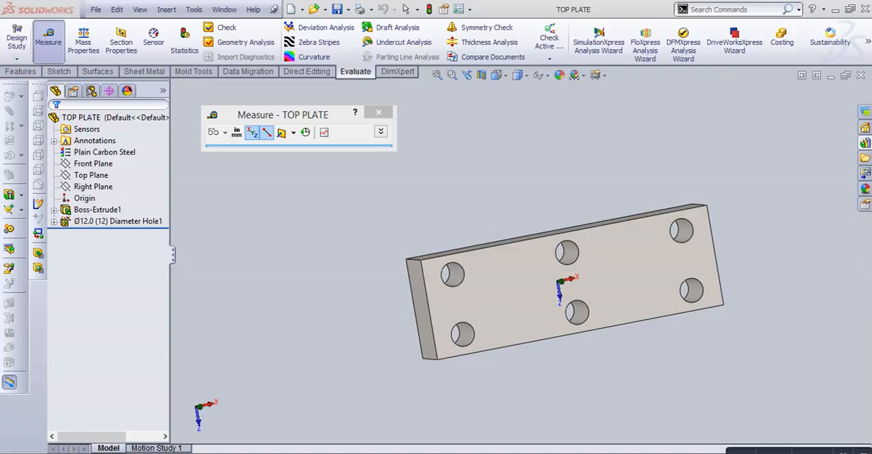
- Pick the plate's upper left corner to read X -75, Y 25, Z -25 mm
click(420, 261)
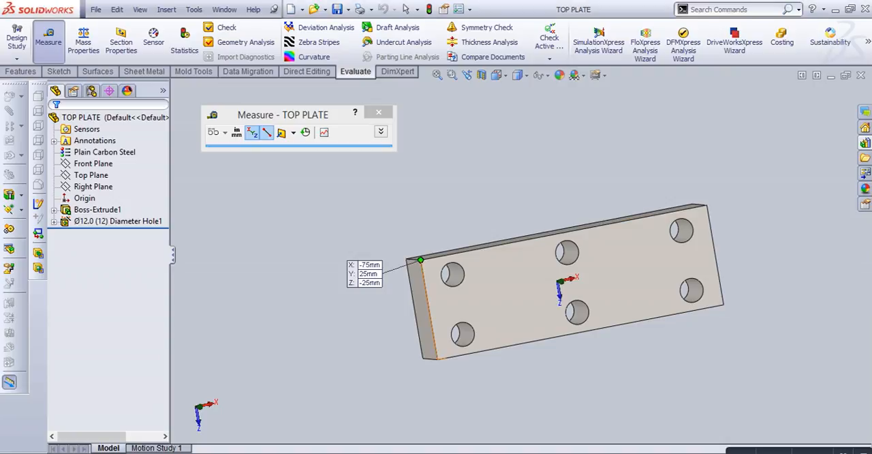
mouse_move(562, 281)
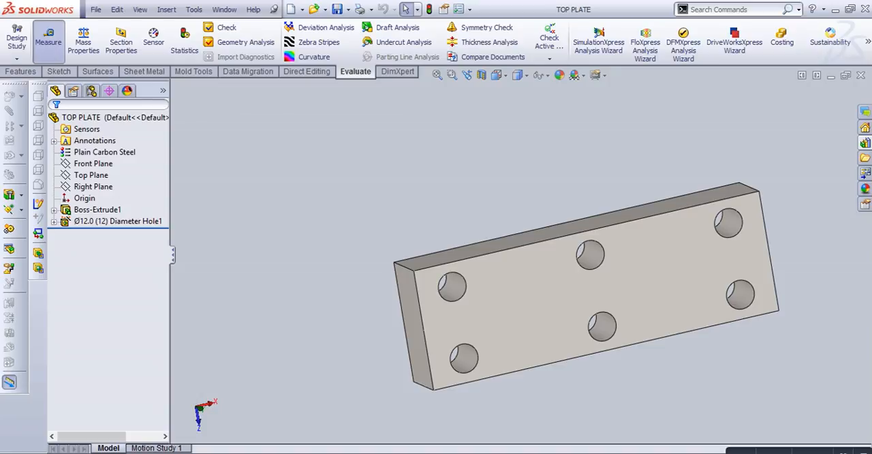
click(48, 38)
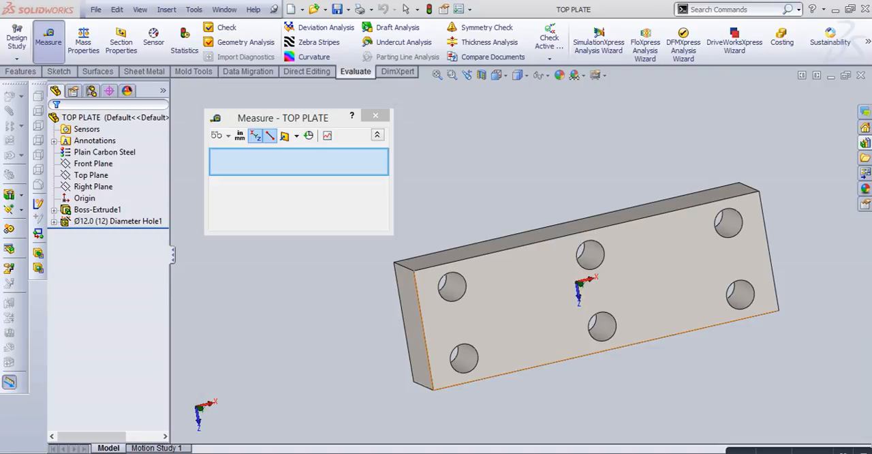
click(375, 114)
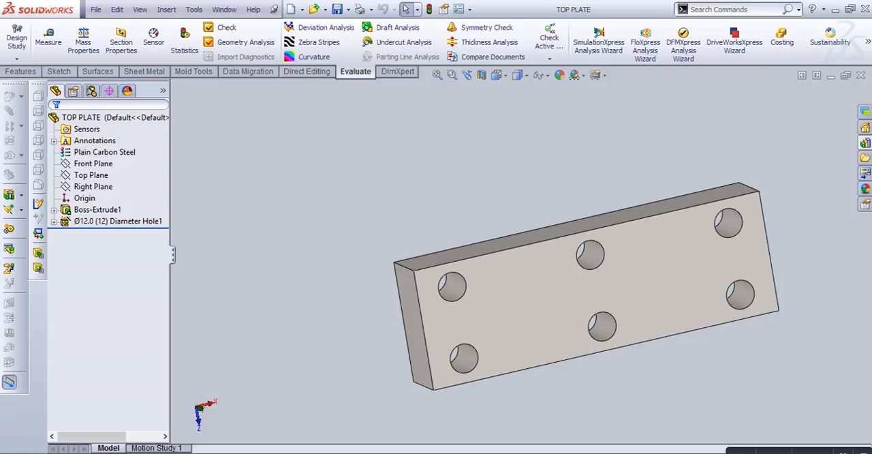
mouse_move(83, 38)
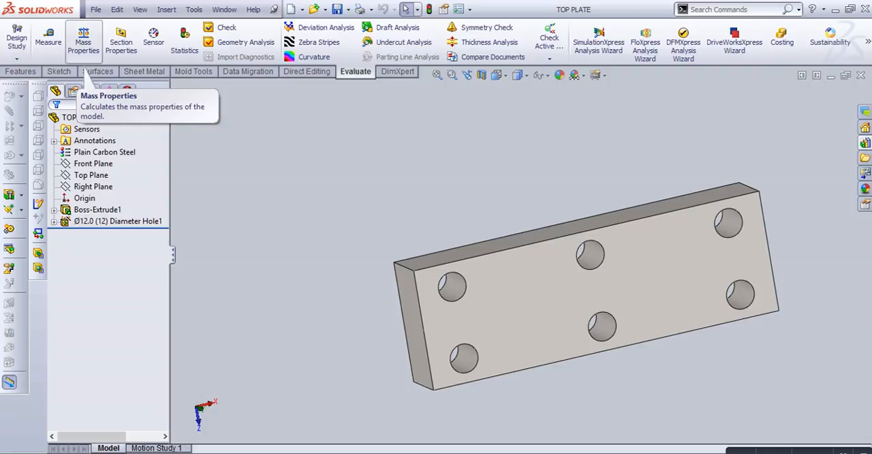
- Run Mass Properties on TOP PLATE and highlight the mass result of 1330.18 grams
click(84, 37)
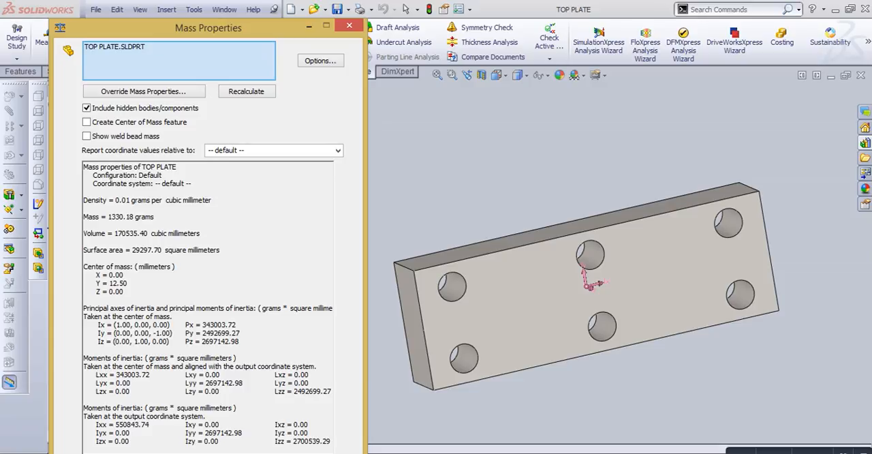
double_click(117, 216)
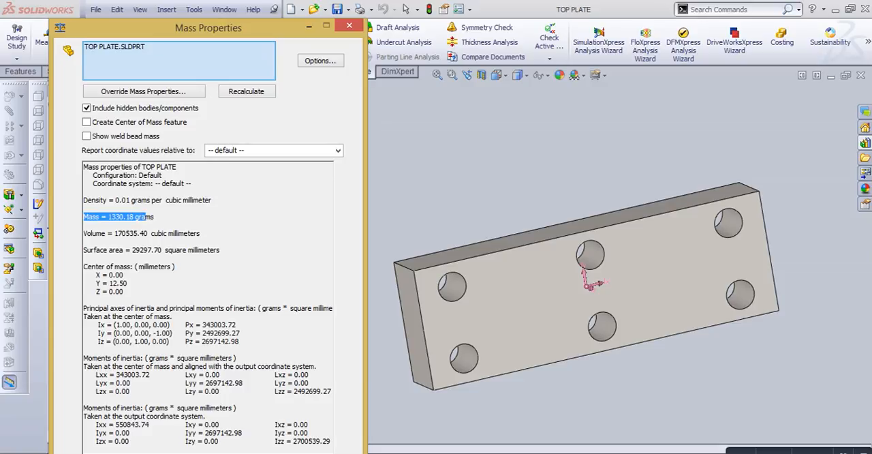